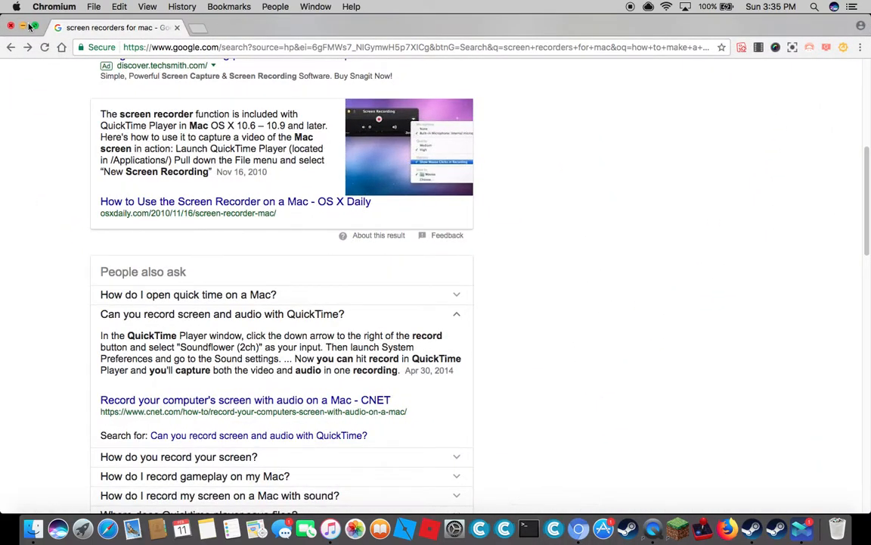
Step: Load scratch.mit.edu in the first tab and the saved 'cool gifs' search in a second tab
left_click(198, 28)
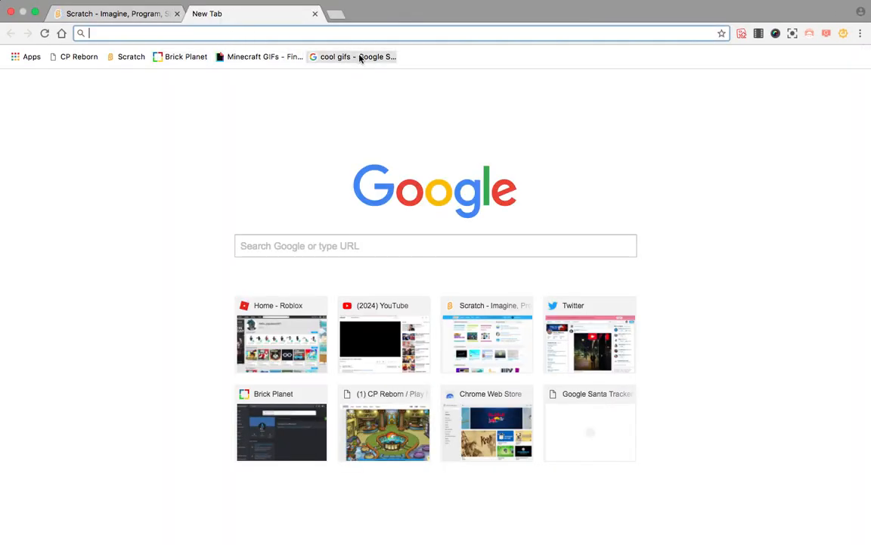
left_click(113, 14)
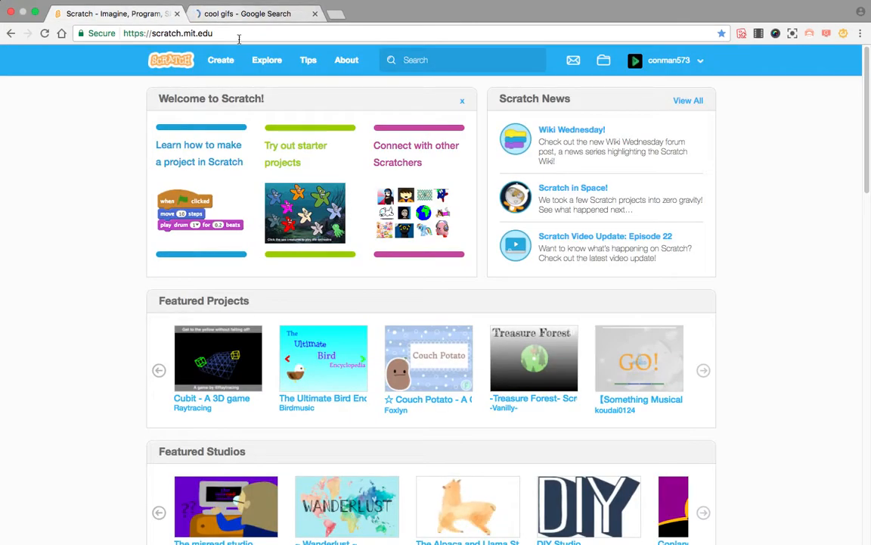
mouse_move(640, 36)
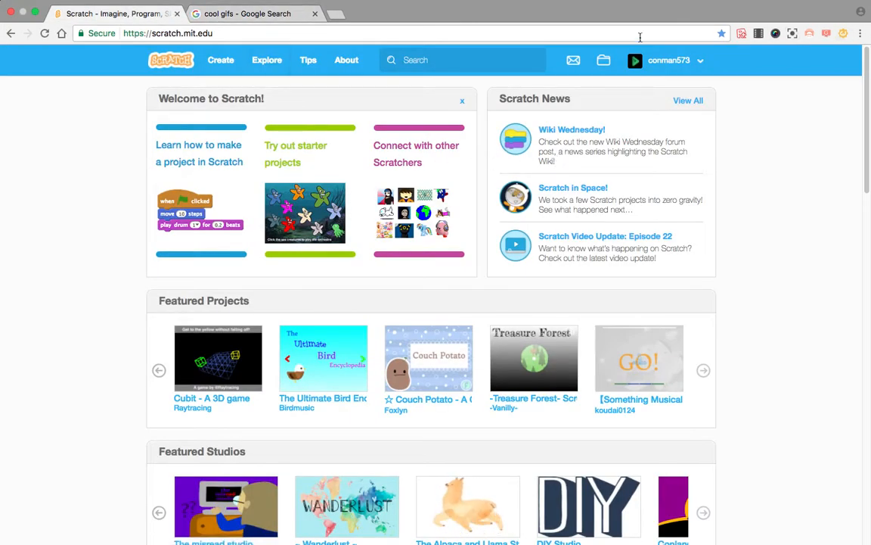
Step: Go to your own Scratch profile page via the username in the header
left_click(669, 60)
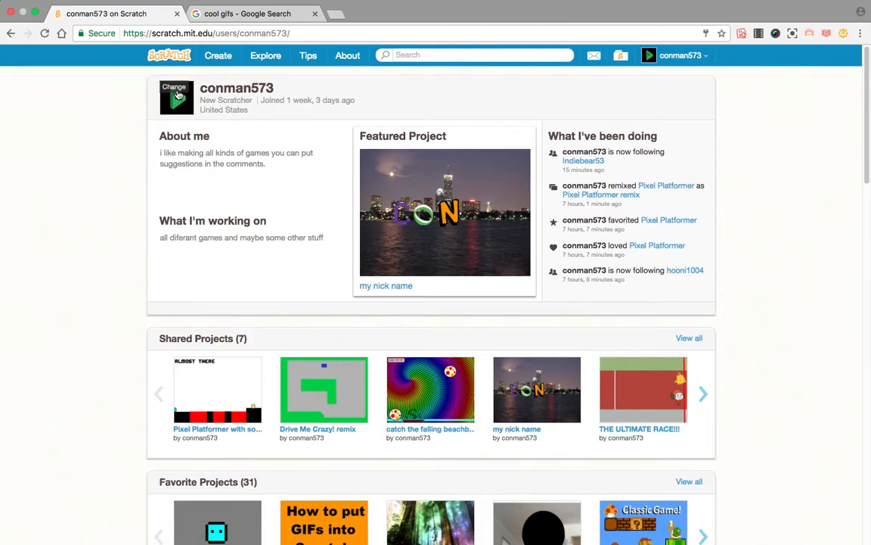
Step: Download the striped-loops GIF from the cool gifs results into Downloads
left_click(246, 13)
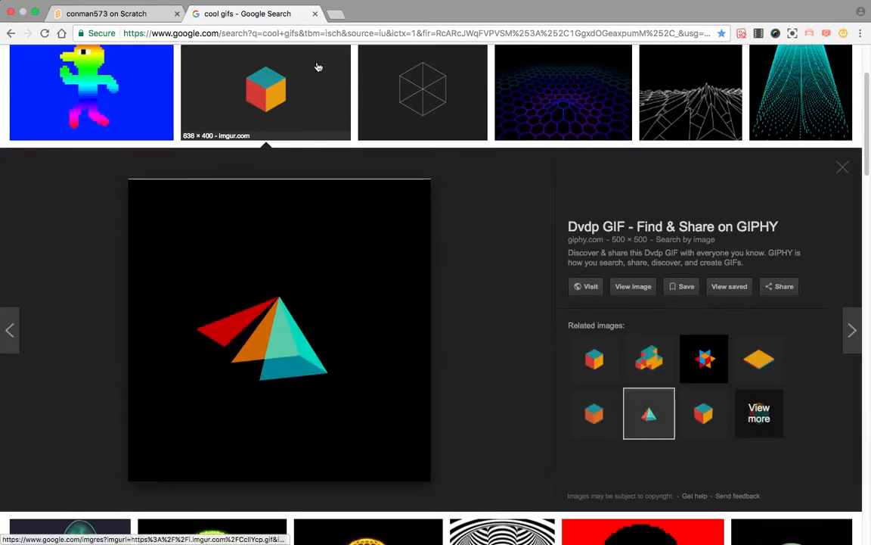
scroll("down", 3)
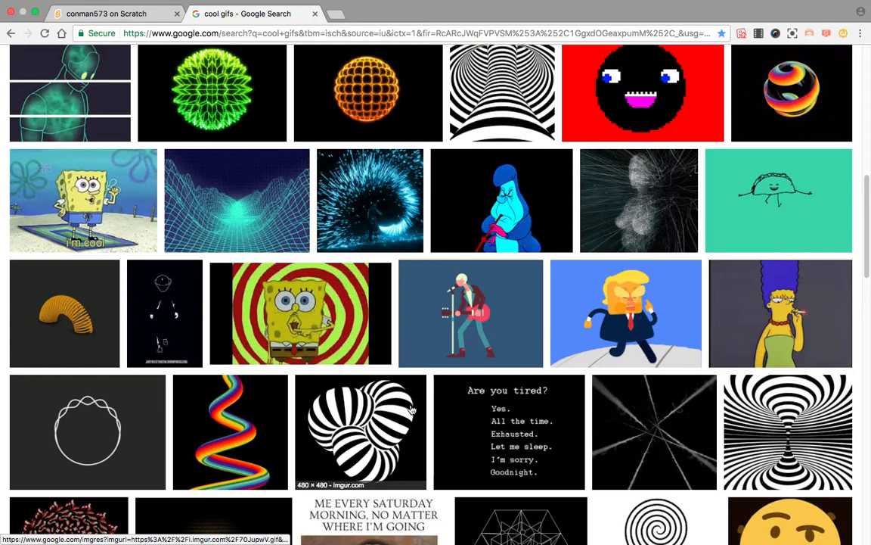
mouse_move(411, 405)
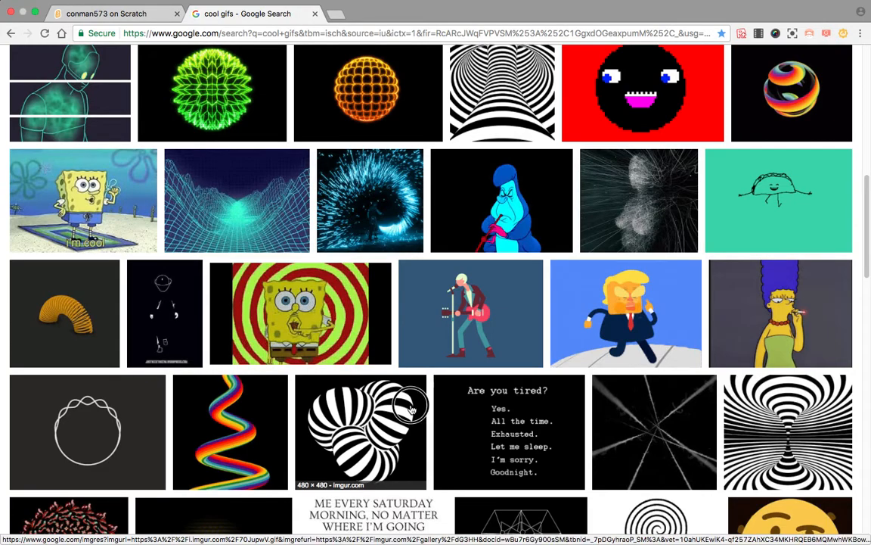
right_click(360, 432)
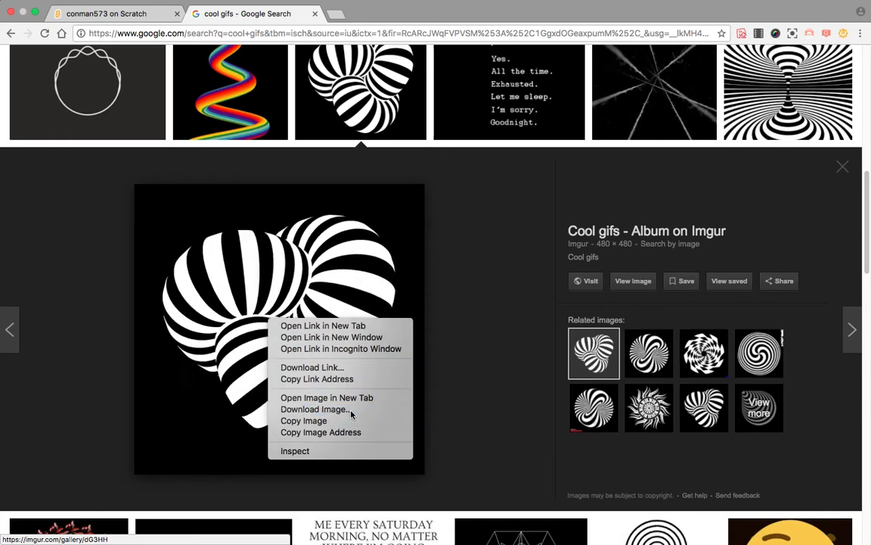
left_click(313, 409)
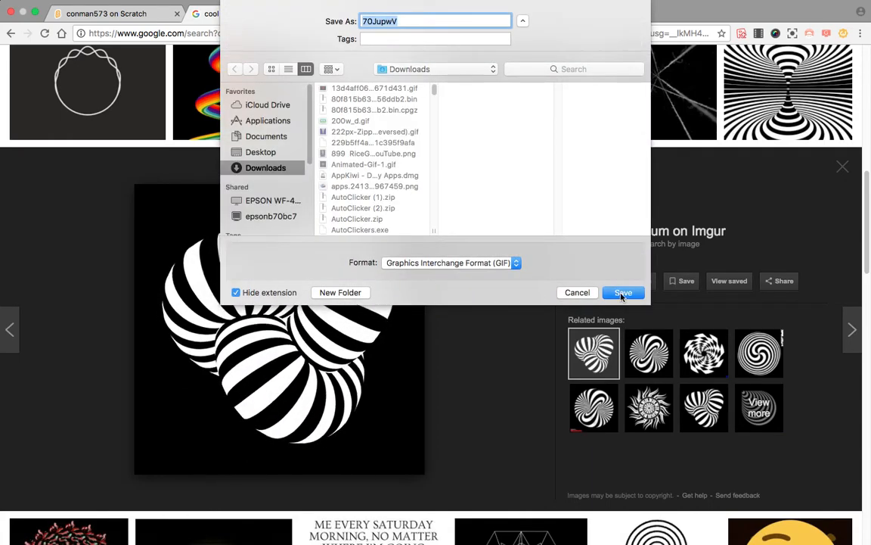
left_click(623, 293)
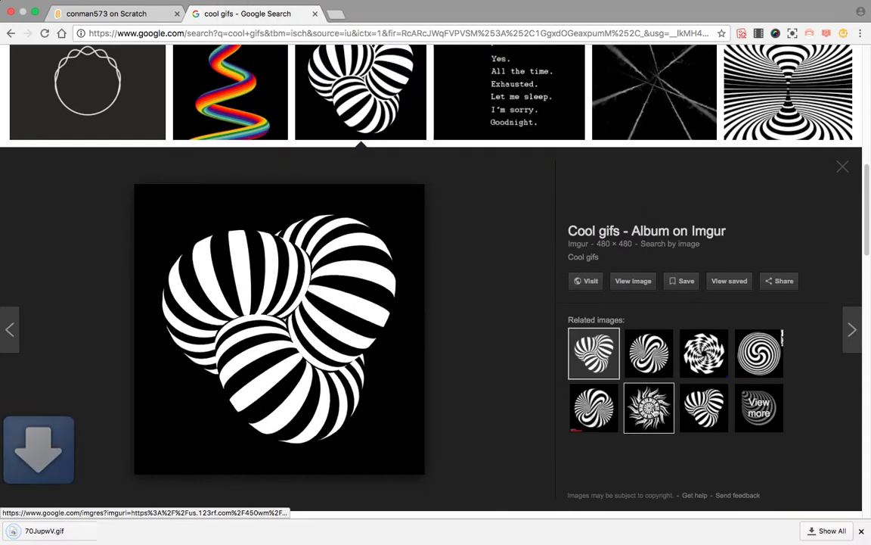
Step: Browse the spiral images and save the jagged black-and-white spiral GIF to Downloads
left_click(648, 402)
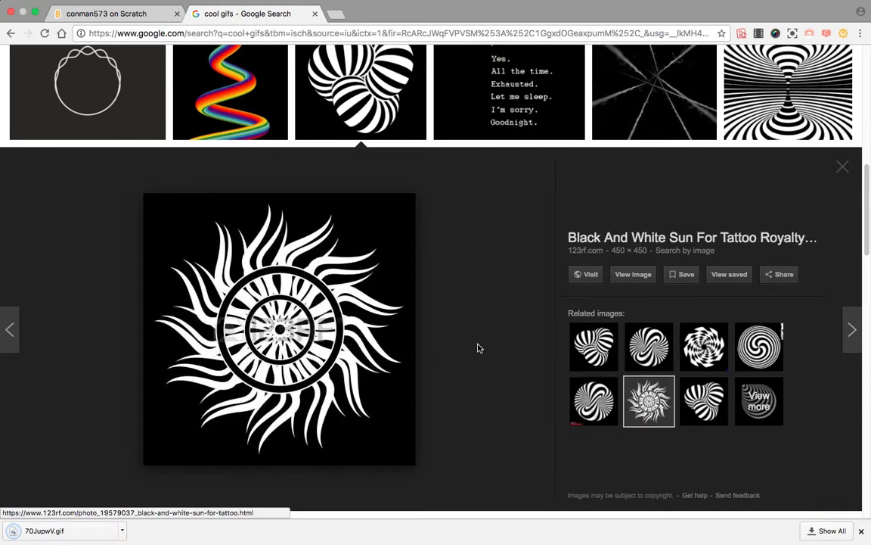
left_click(648, 347)
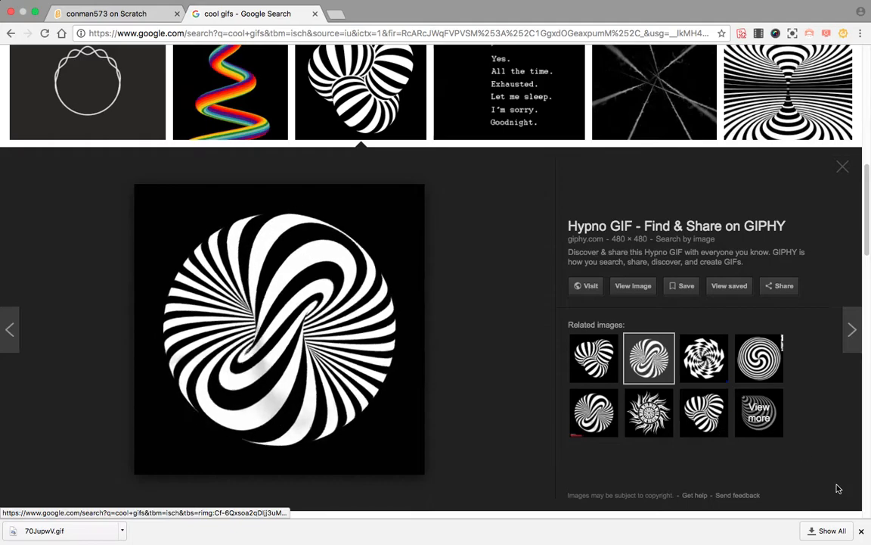
left_click(703, 363)
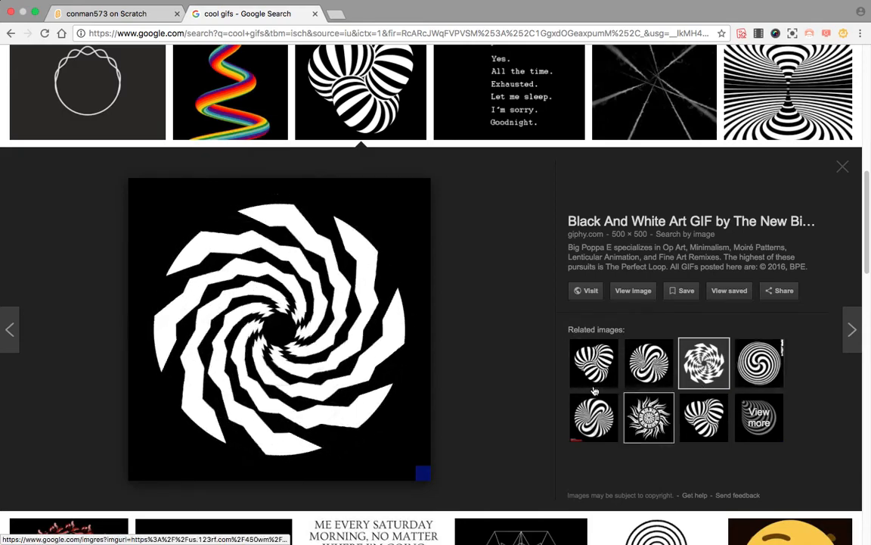
right_click(279, 329)
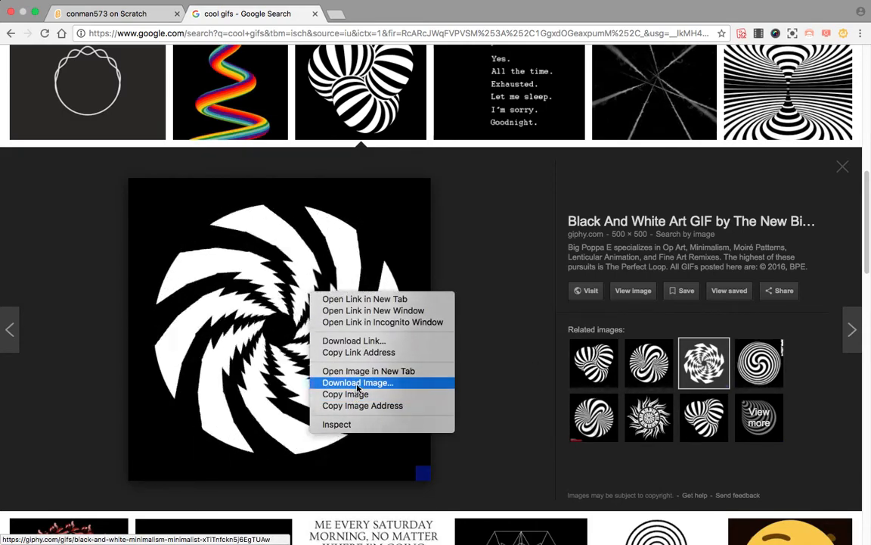
left_click(357, 382)
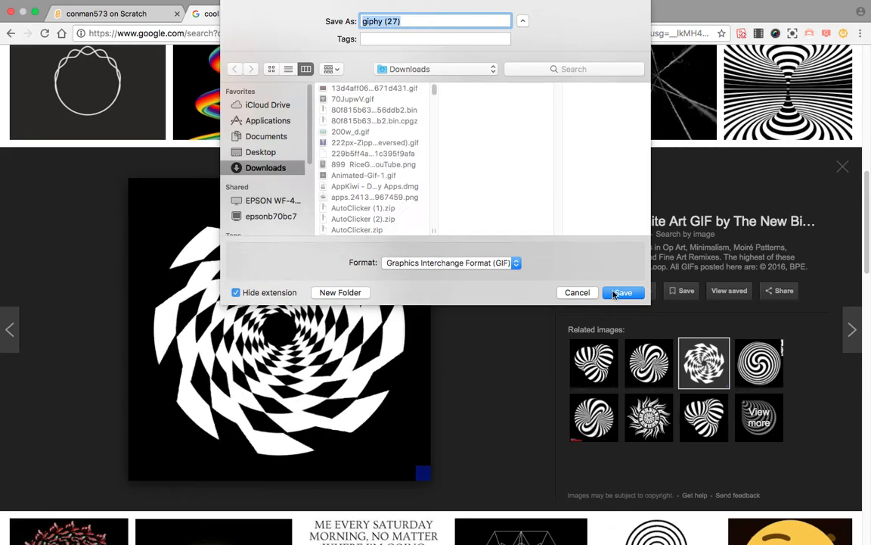
left_click(622, 292)
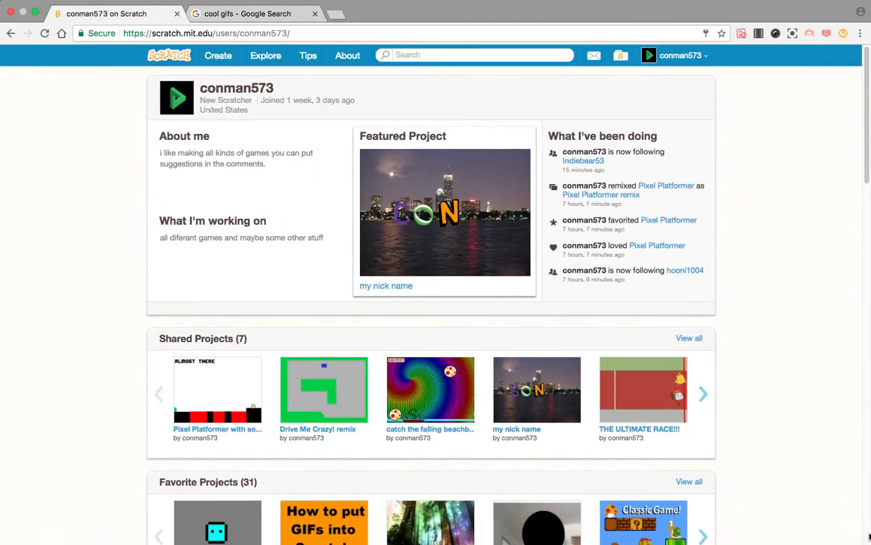
mouse_move(177, 97)
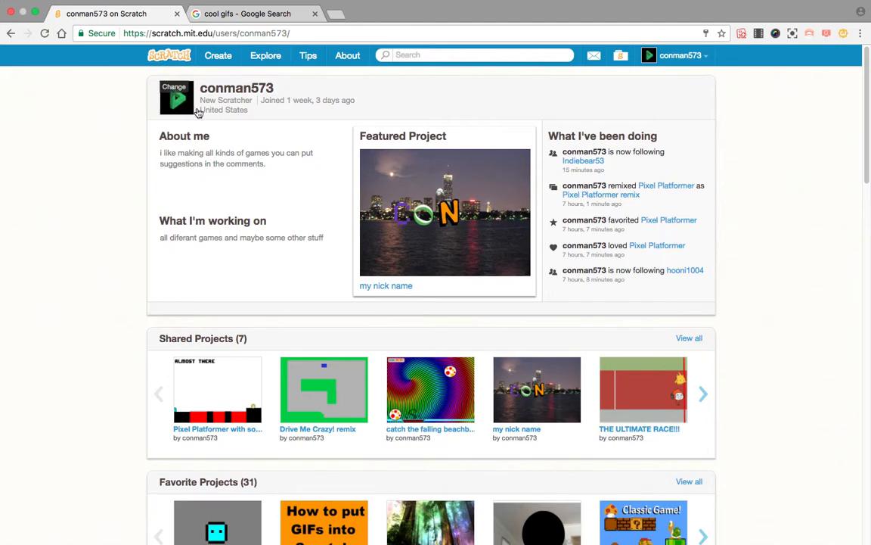
Step: Upload 200w_d.gif as the profile picture, reload, then select 222px-Zipper_animated_(reversed).gif
left_click(177, 97)
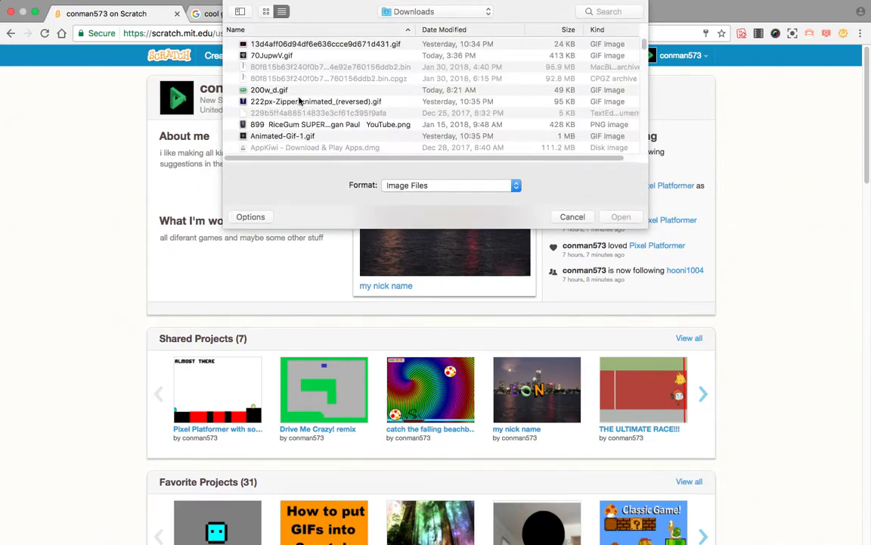
left_click(270, 89)
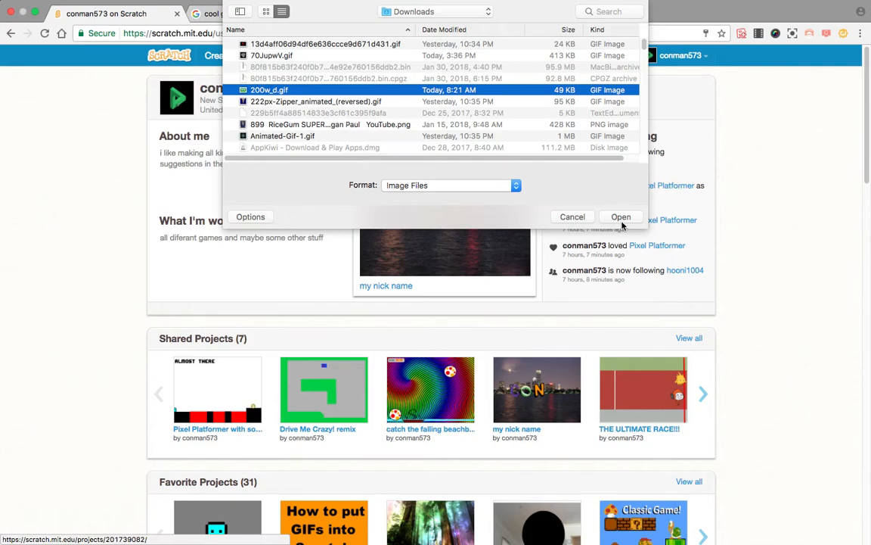
left_click(621, 216)
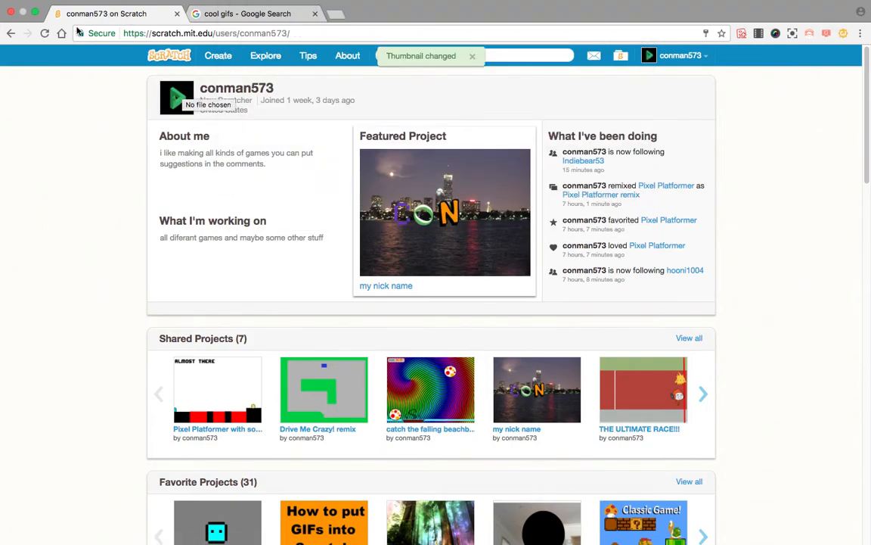
left_click(472, 56)
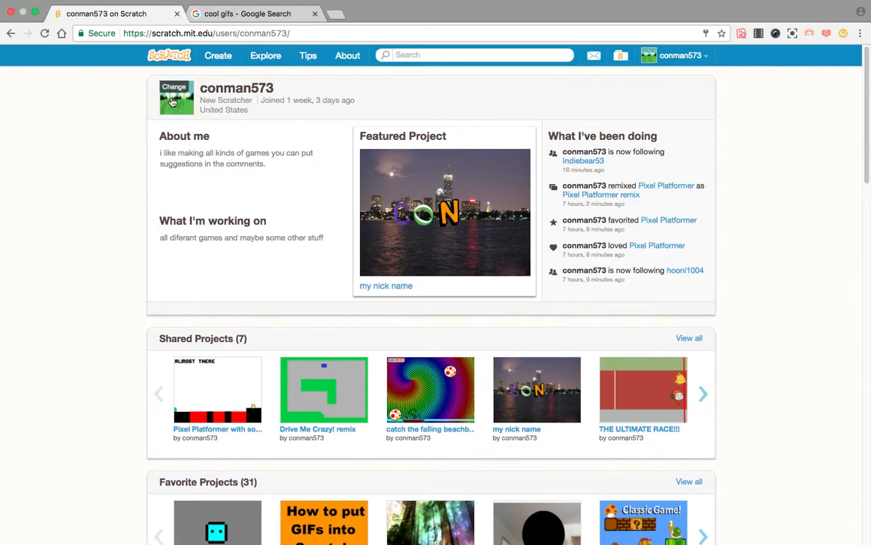
left_click(174, 87)
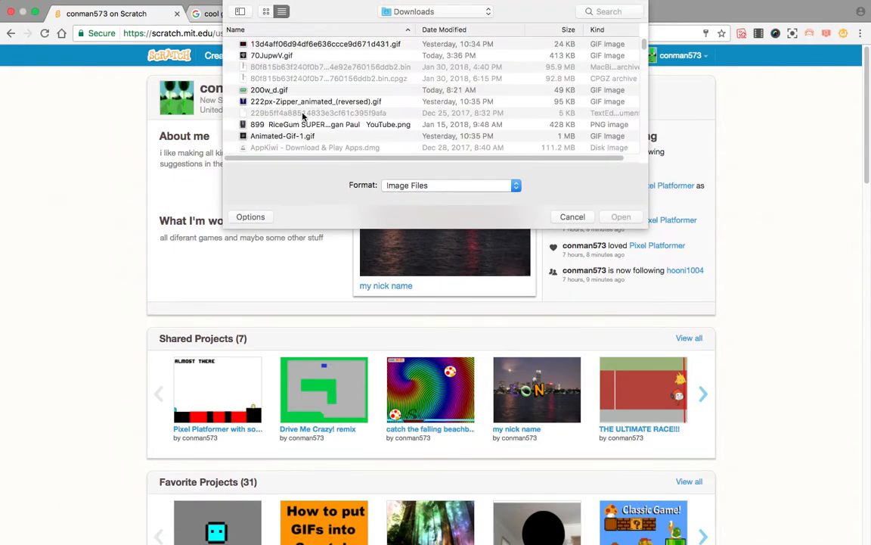
left_click(316, 101)
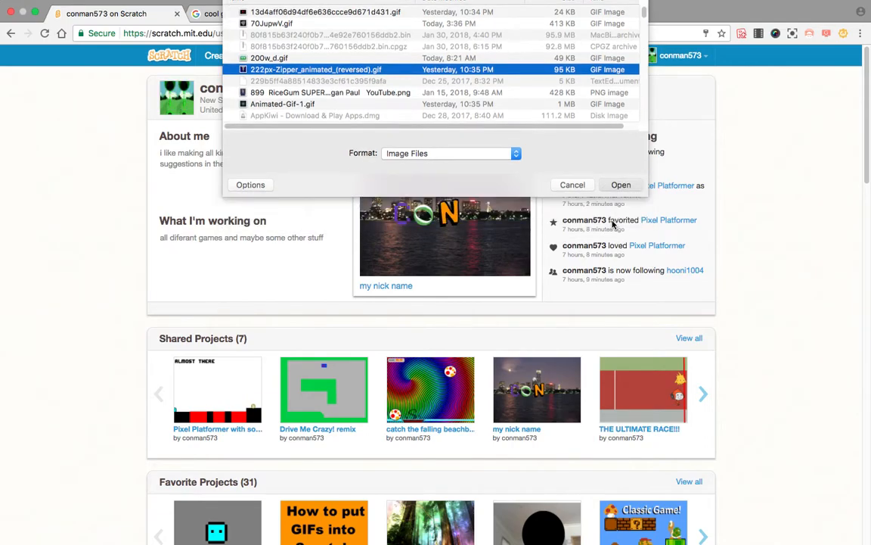
Step: Apply the zipper GIF, choose another Downloads picture, and close the cool gifs tab
left_click(572, 185)
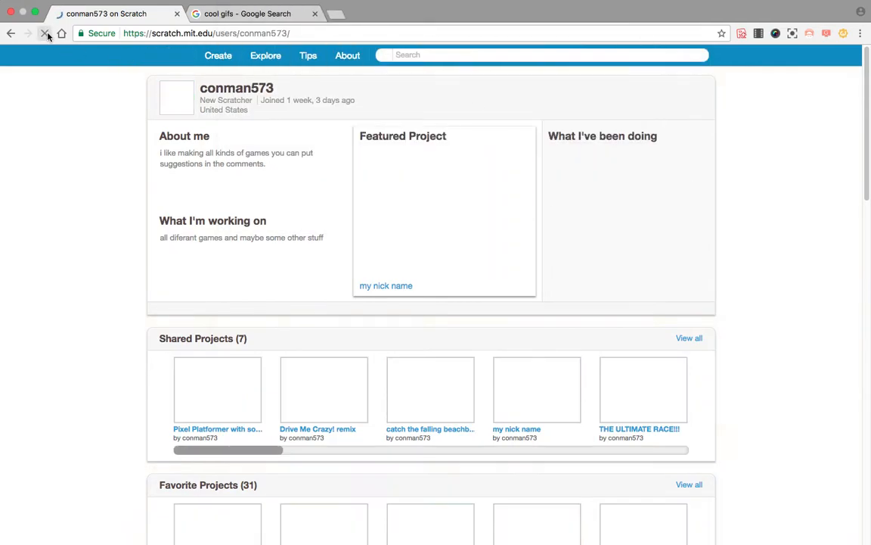
left_click(45, 33)
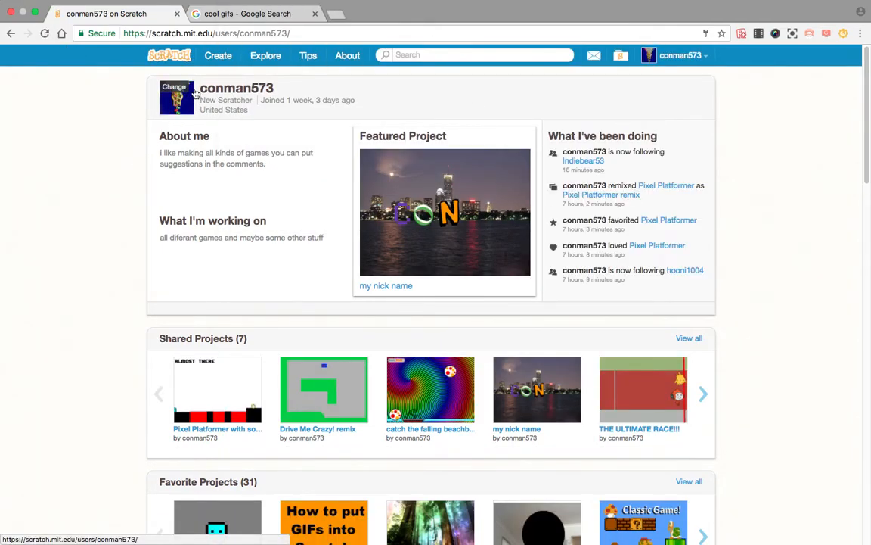
left_click(174, 87)
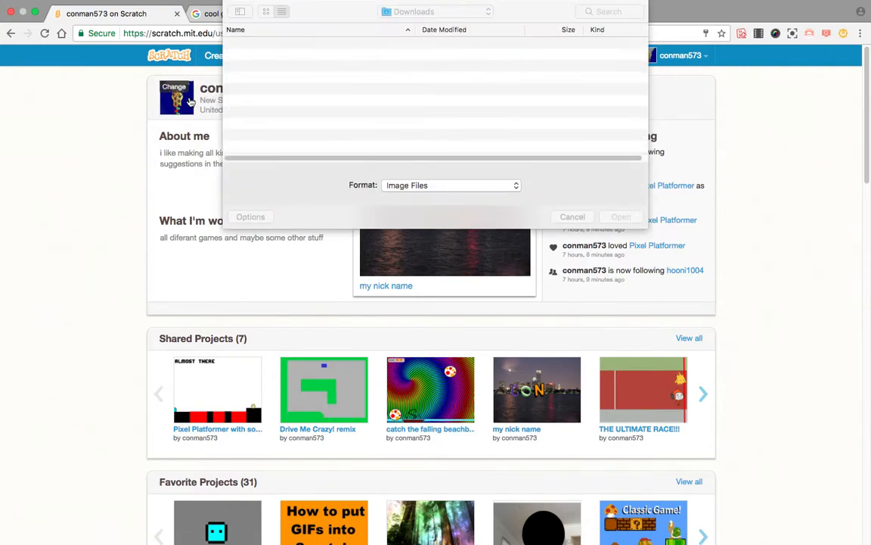
left_click(281, 11)
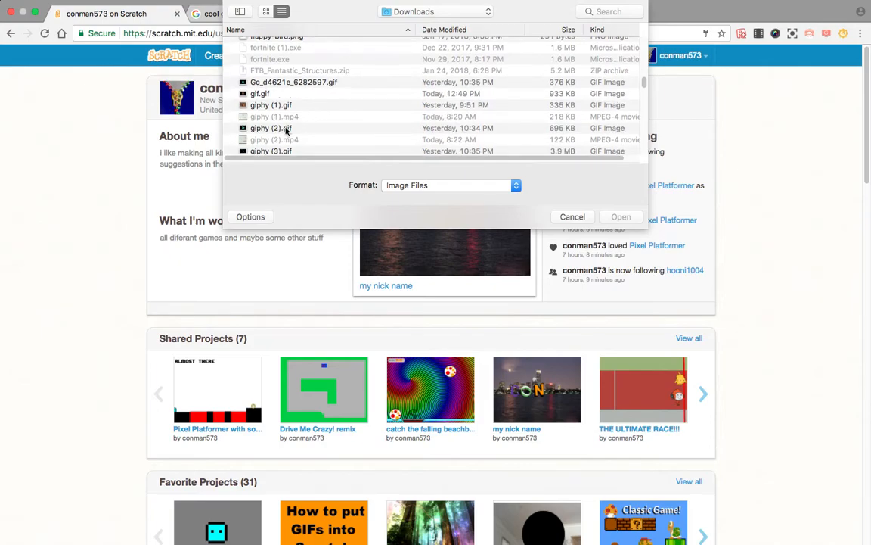
left_click(572, 216)
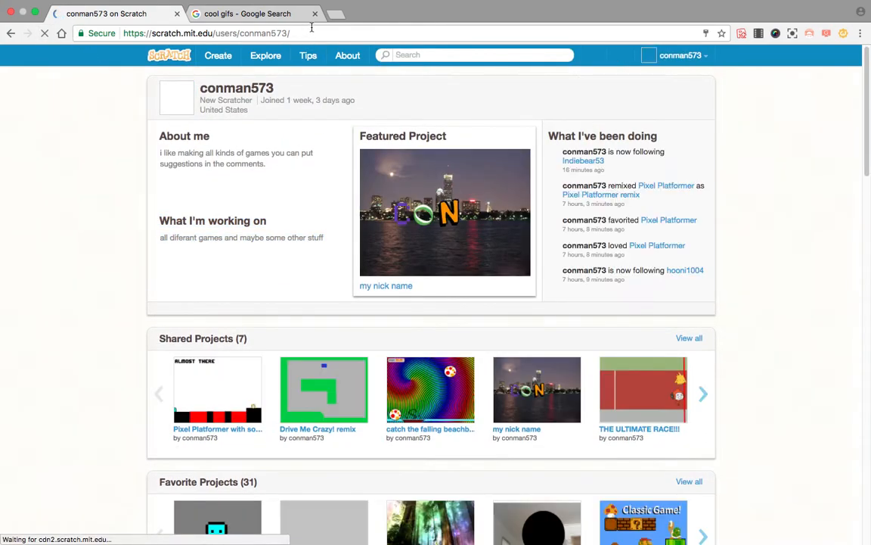
left_click(314, 14)
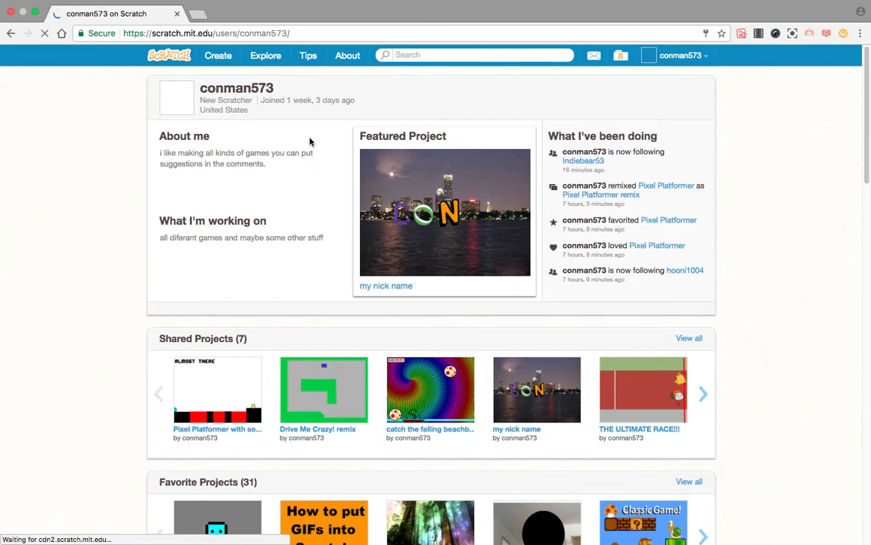